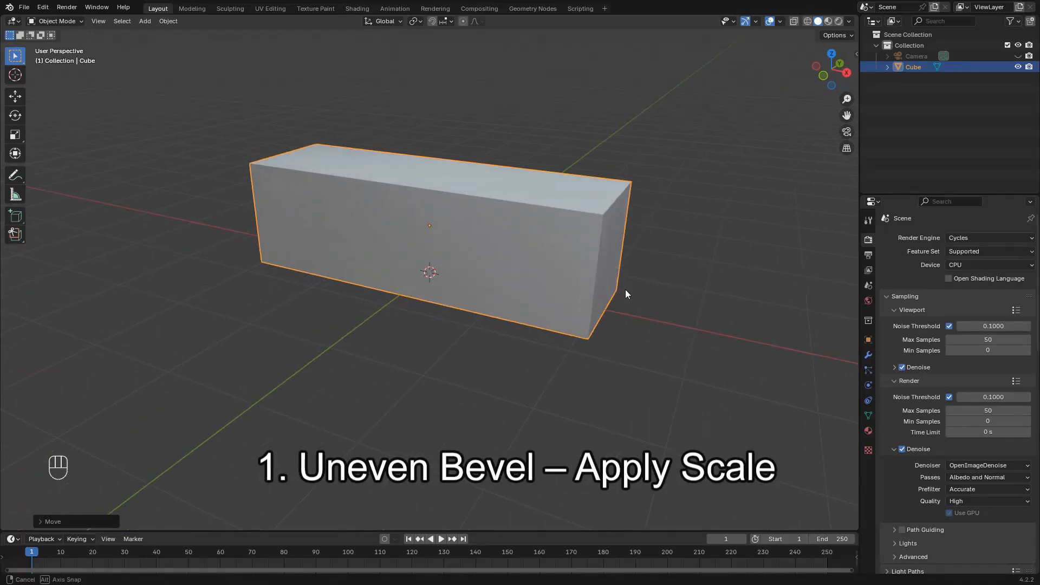
# Step: Try a bevel on one edge of the stretched box, see it come out uneven, and undo it
pyautogui.press('Tab')
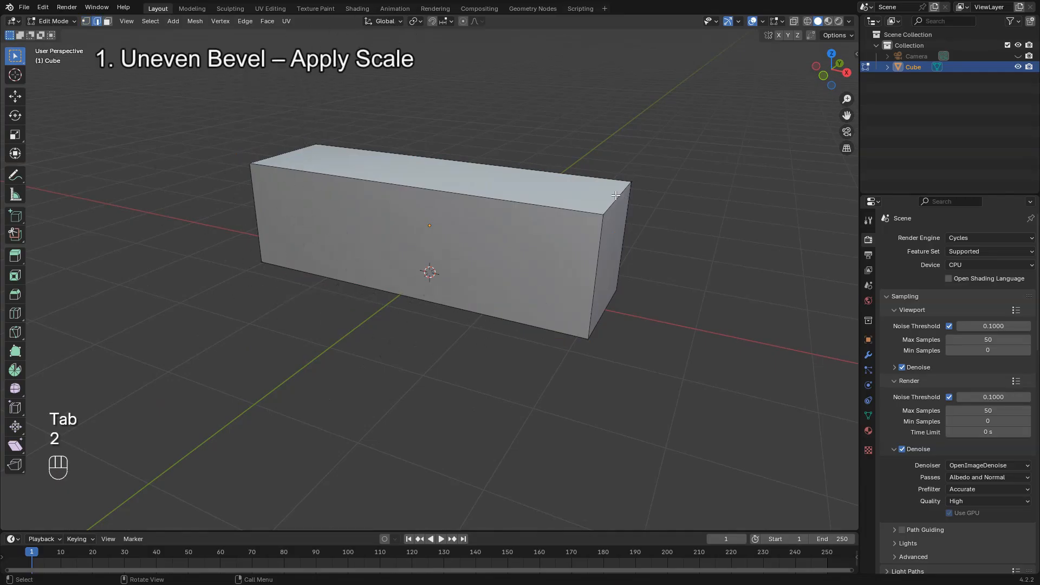
pyautogui.press('Ctrl+B')
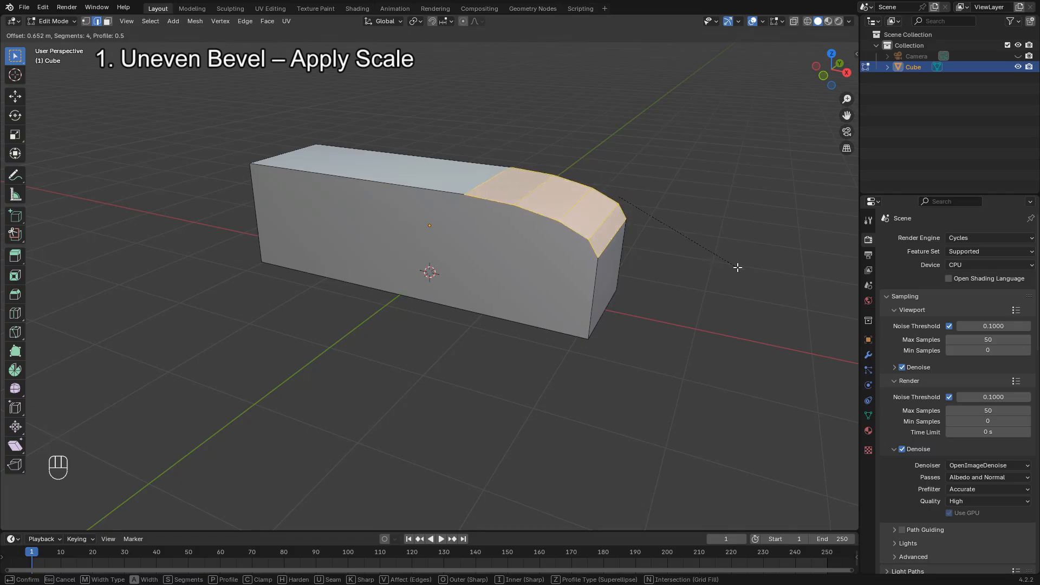
pyautogui.press('ctrl+z')
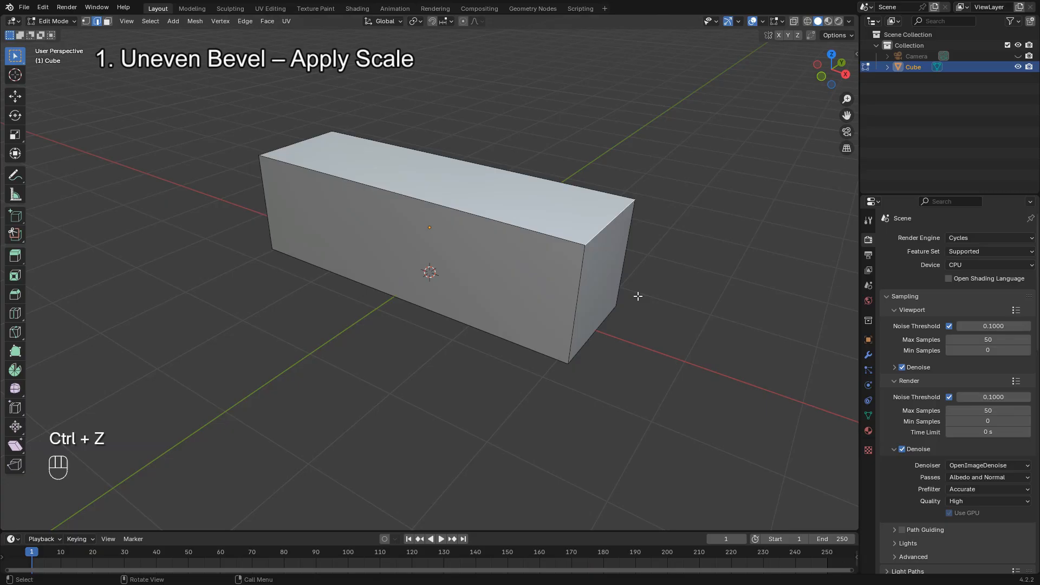
# Step: Apply the long box's scale with Ctrl+A so the object transform is baked in
pyautogui.press('Tab')
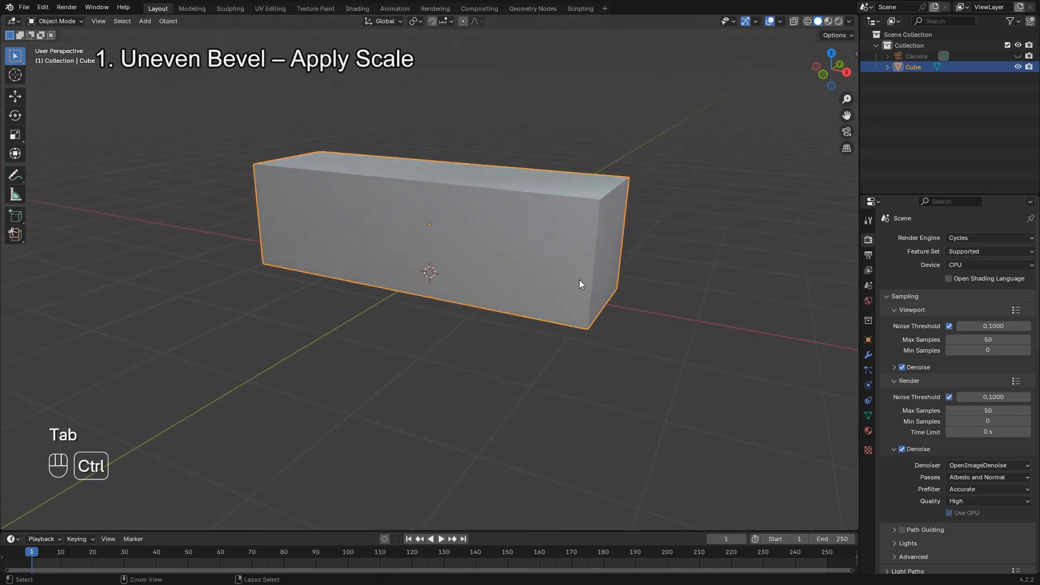
pyautogui.press('ctrl+a')
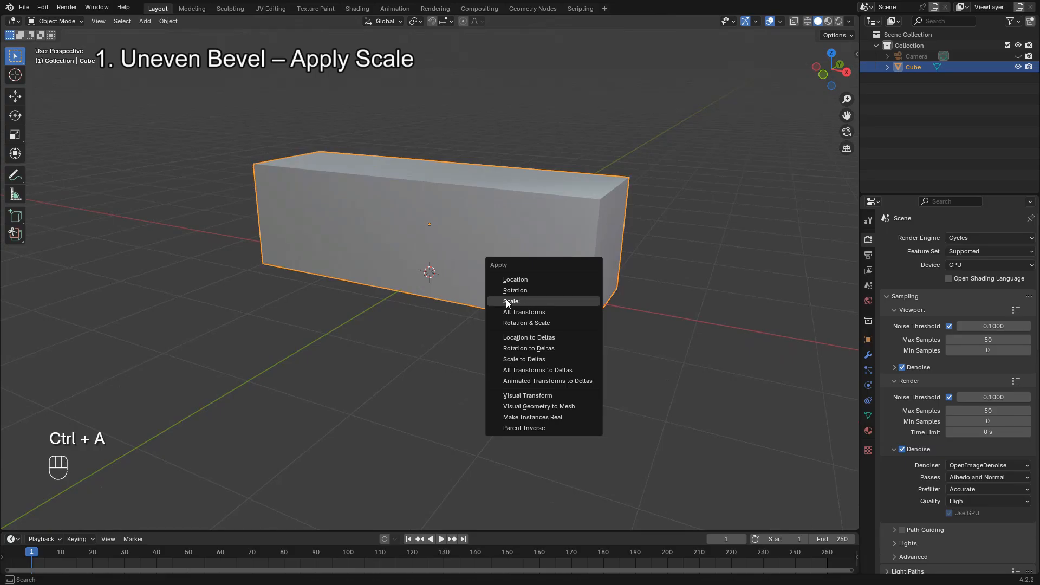
pyautogui.click(510, 301)
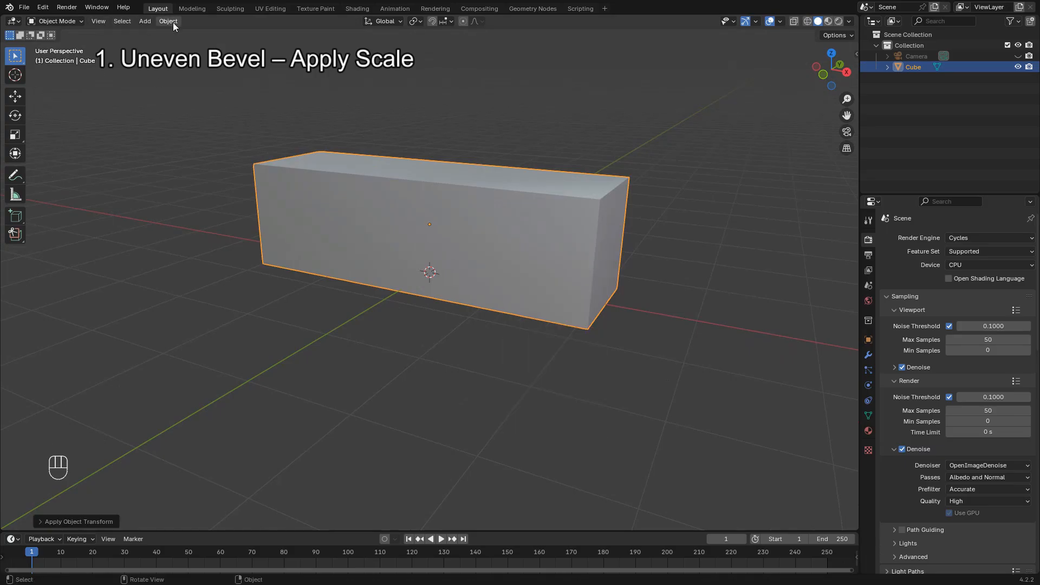
# Step: Confirm in Object Properties that Scale reads 1.000 on X, Y and Z, then re-enter mesh editing
pyautogui.click(168, 21)
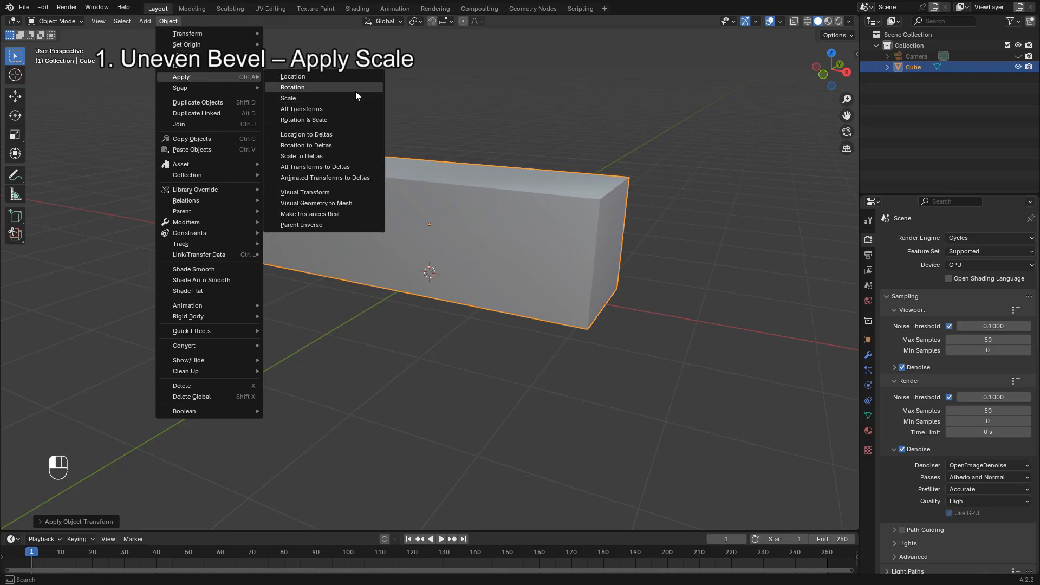
pyautogui.click(288, 98)
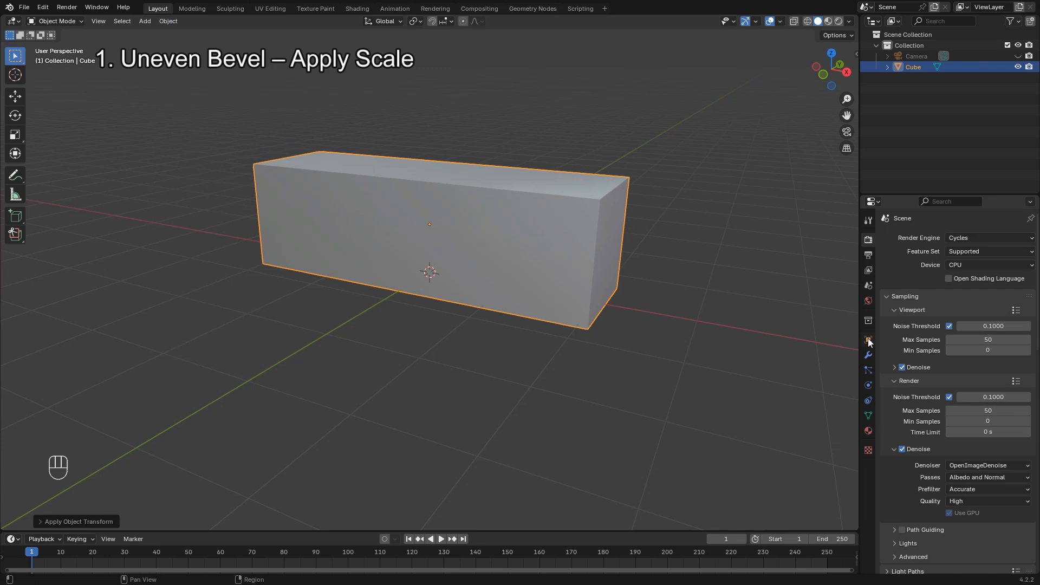
pyautogui.click(867, 339)
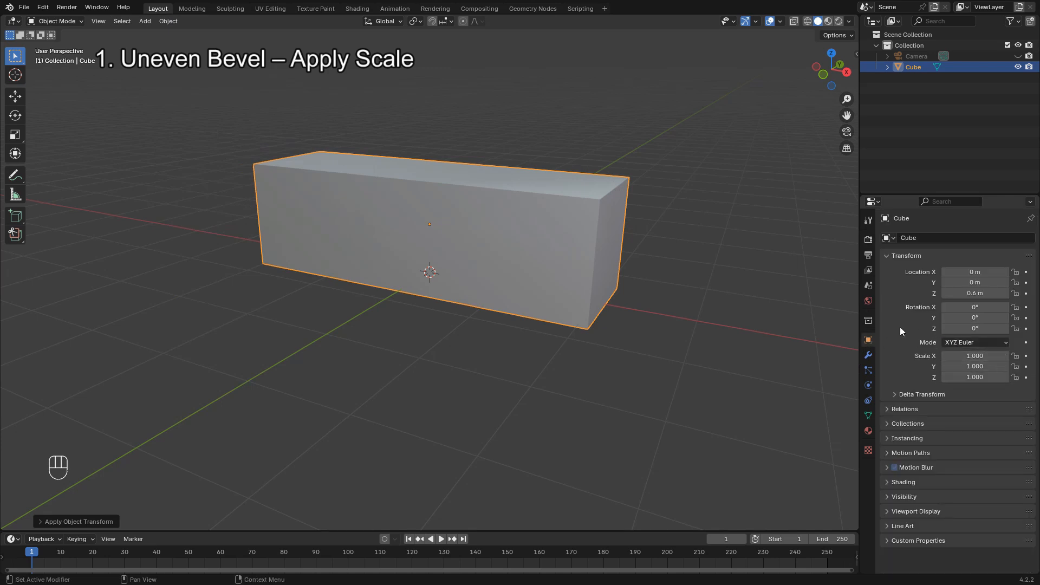
pyautogui.press('Tab')
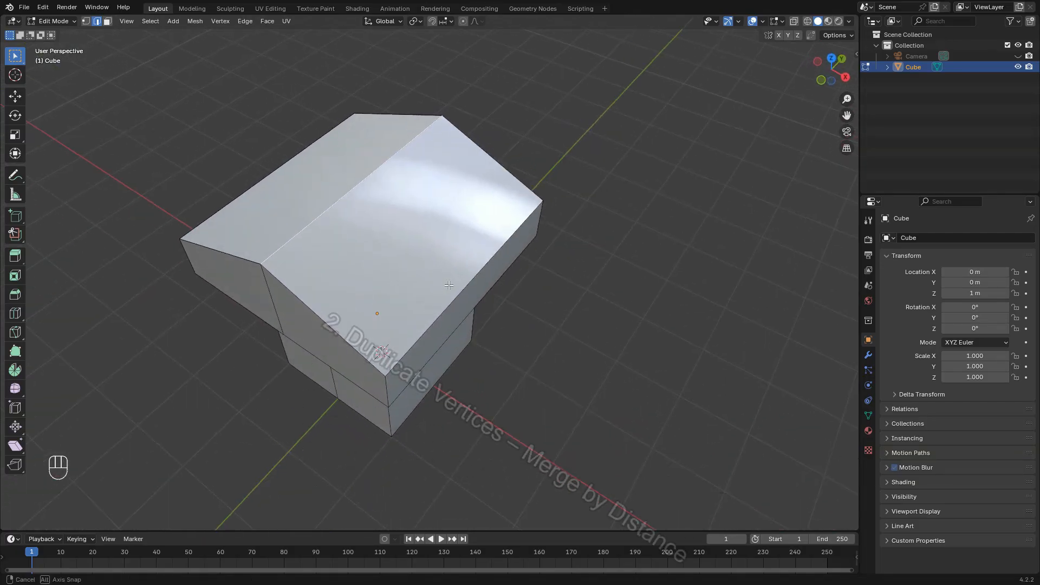
# Step: Bevel the block's top edge to expose the broken result, then select the entire mesh by vertices
pyautogui.press('ctrl+b')
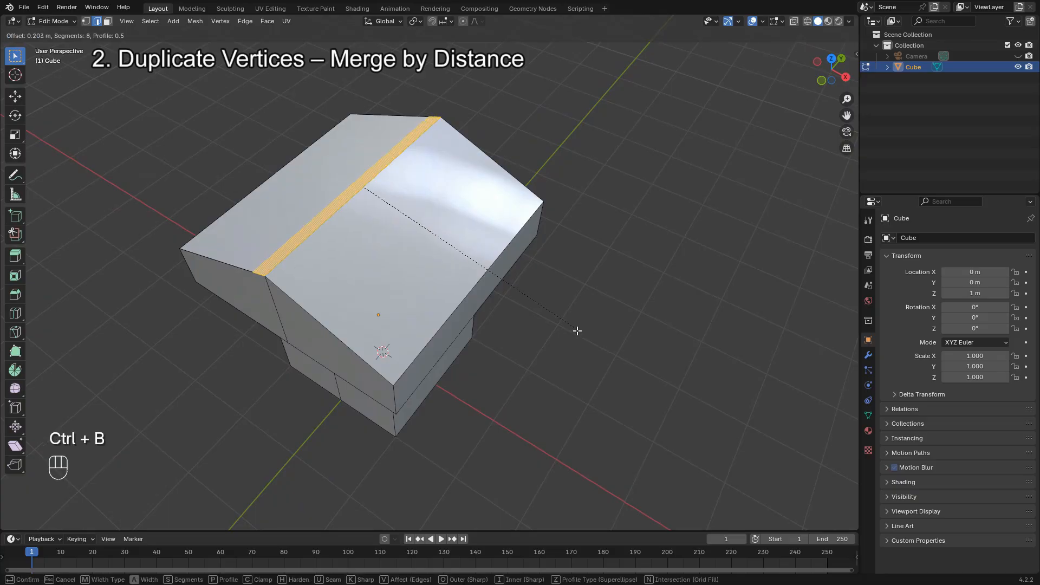
pyautogui.click(572, 344)
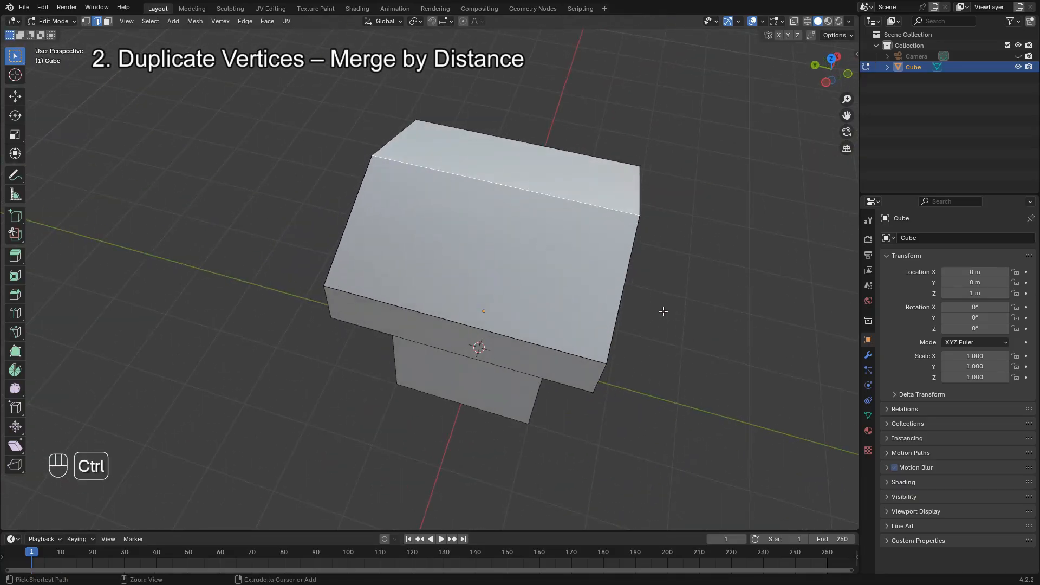
pyautogui.press('ctrl+b')
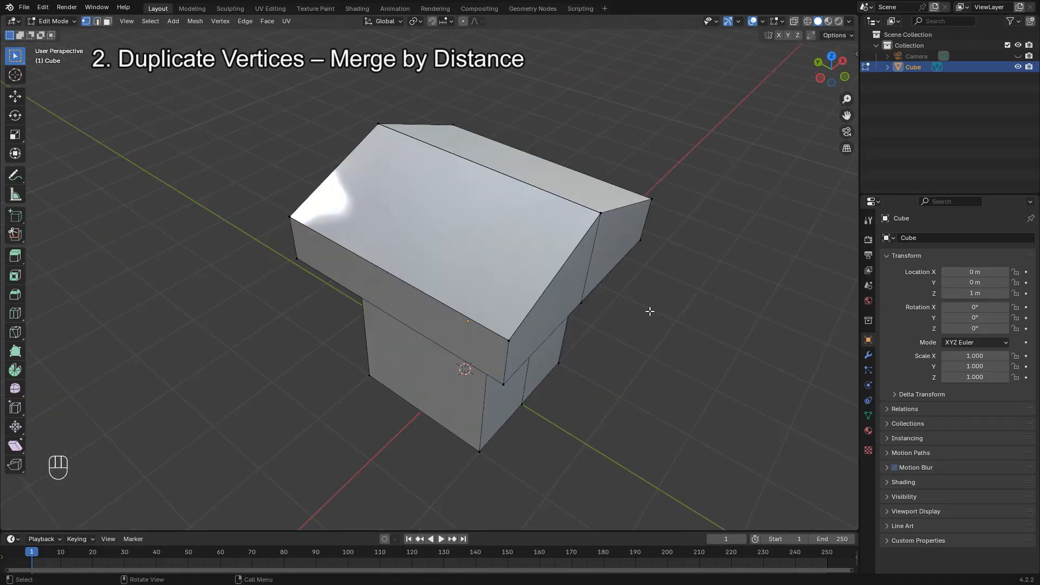
pyautogui.press('a')
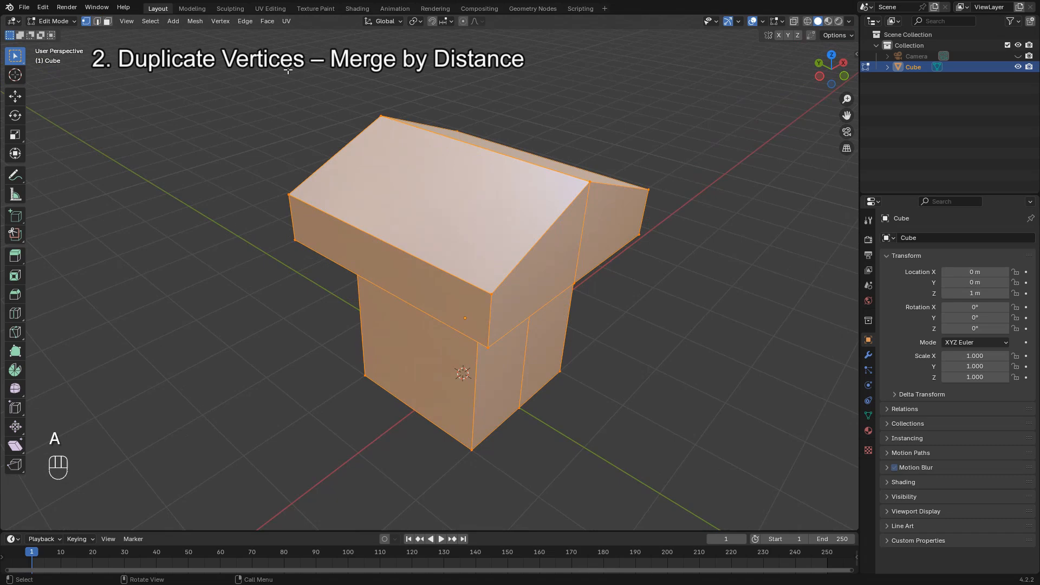
# Step: Merge the block's overlapping duplicate vertices with Mesh > Clean Up > Merge by Distance
pyautogui.click(195, 20)
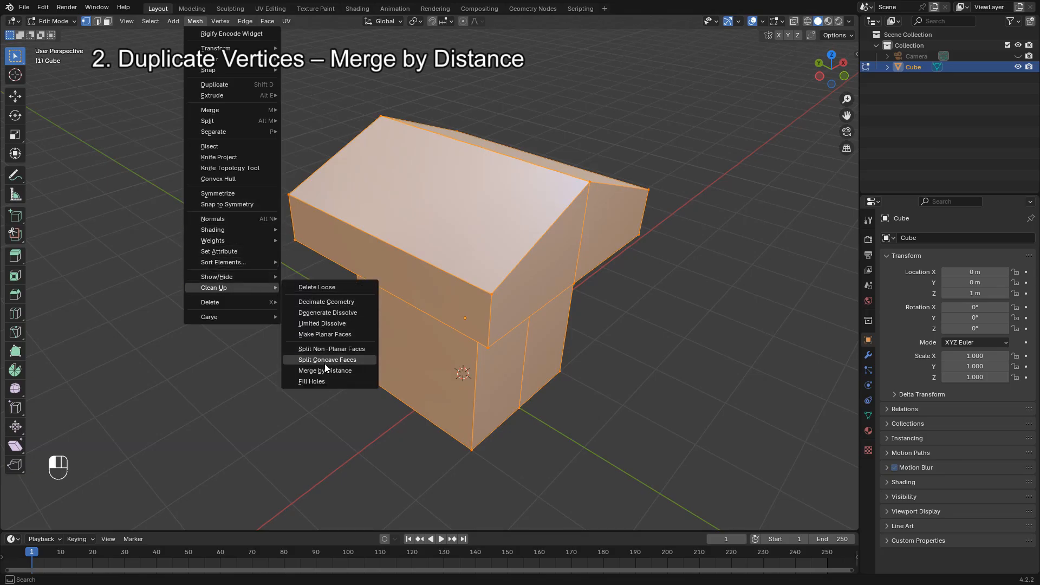
pyautogui.click(324, 370)
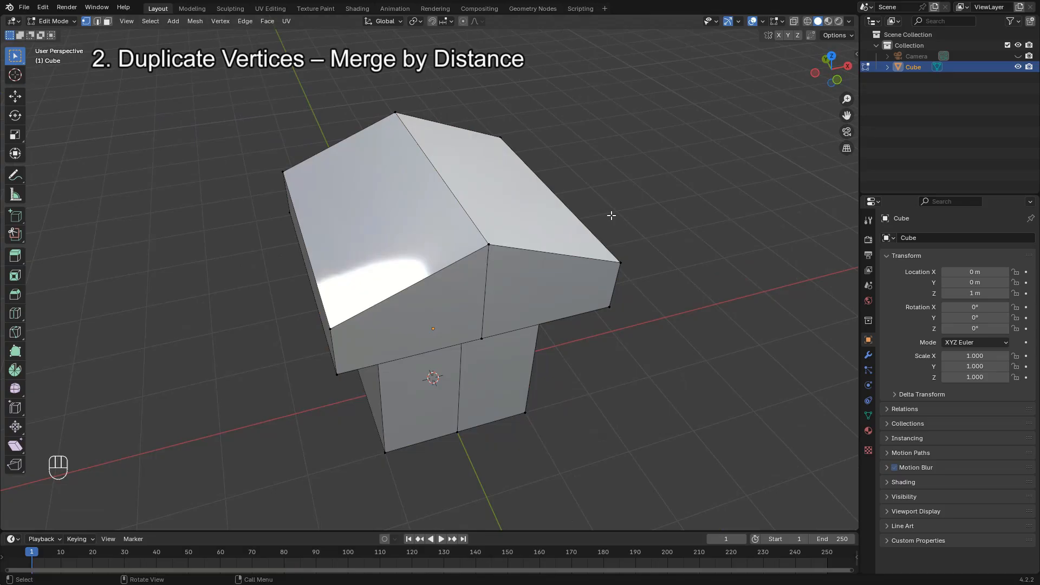
pyautogui.press('ctrl+b')
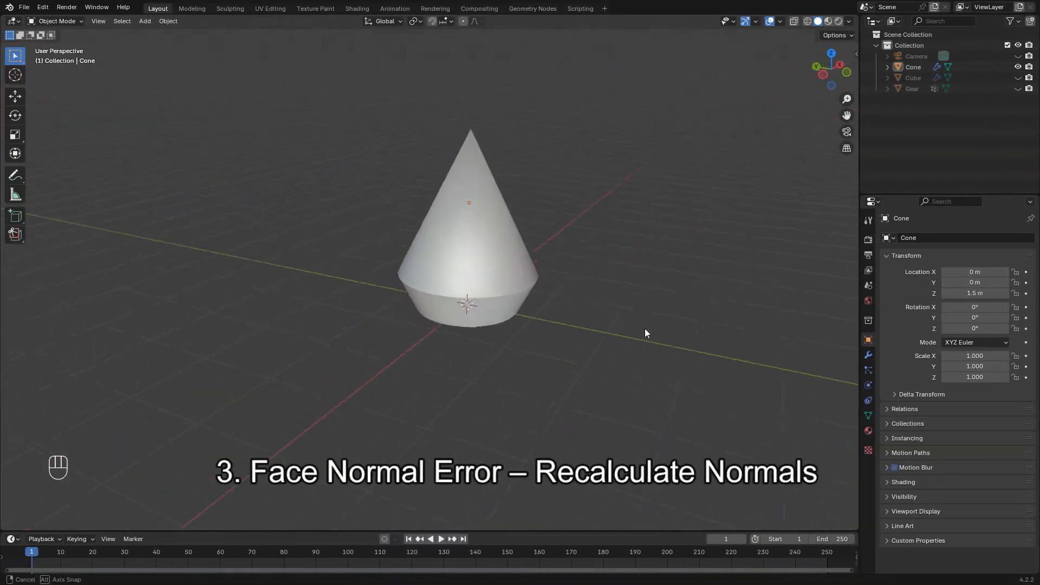
# Step: Edit the cone's mesh with the Face Orientation overlay on, revealing inward-facing lower faces
pyautogui.press('Tab')
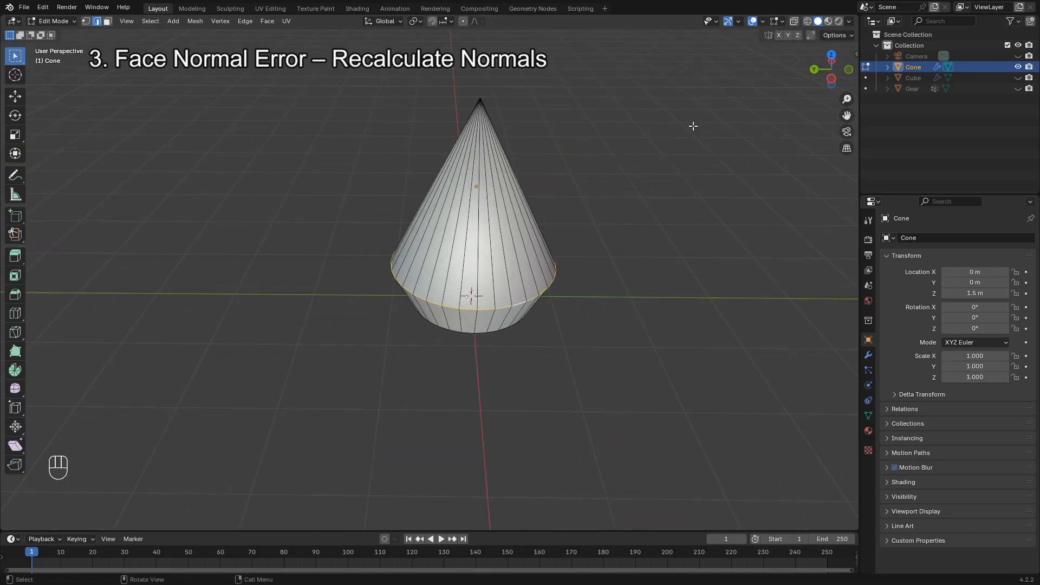
pyautogui.click(763, 20)
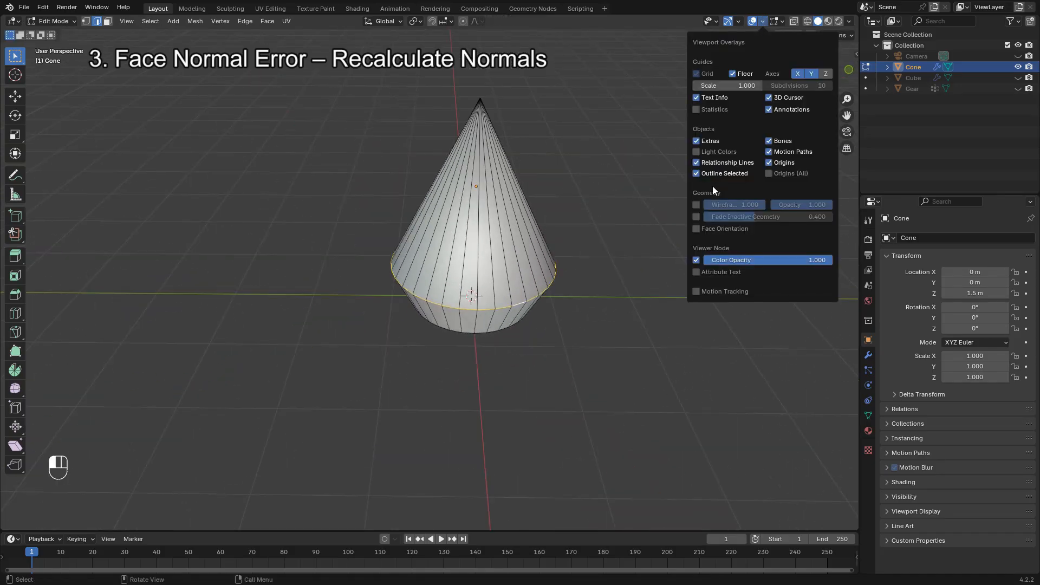
pyautogui.click(695, 228)
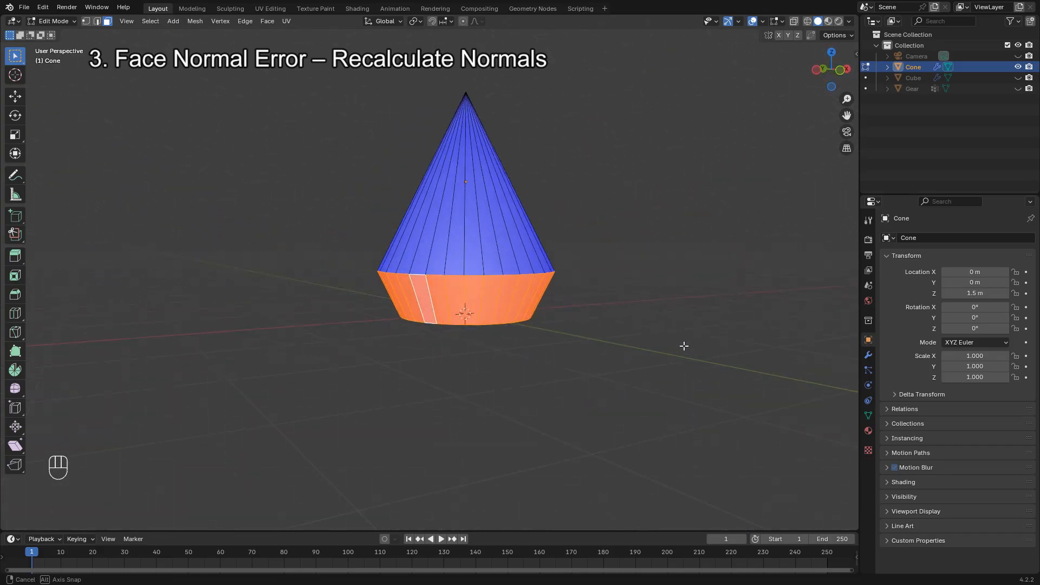
# Step: Recalculate the cone's normals outside with Shift+N so the lower band faces outward
pyautogui.press('shift+n')
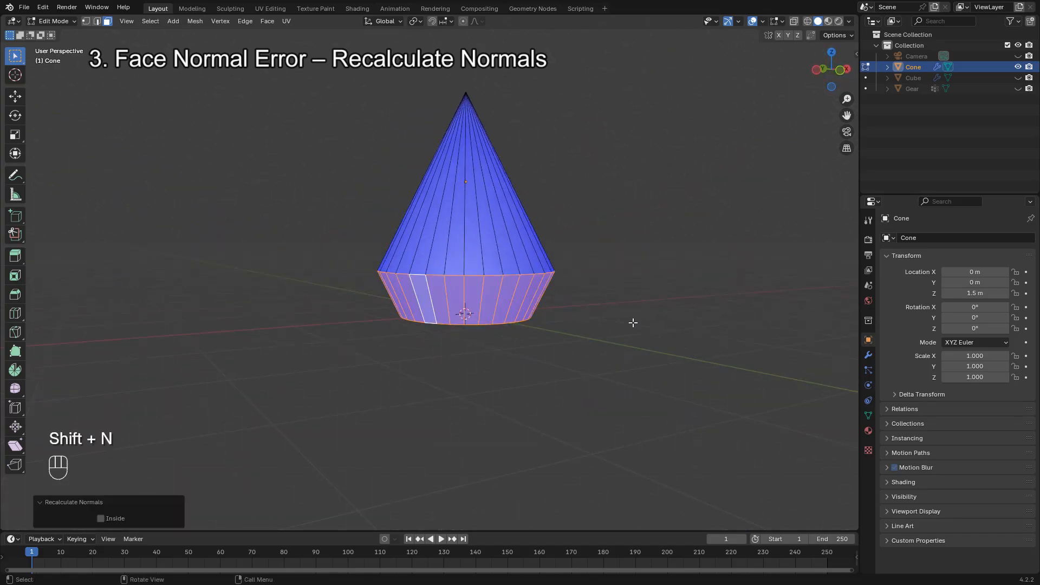
pyautogui.moveTo(632, 323); pyautogui.dragTo(577, 307)
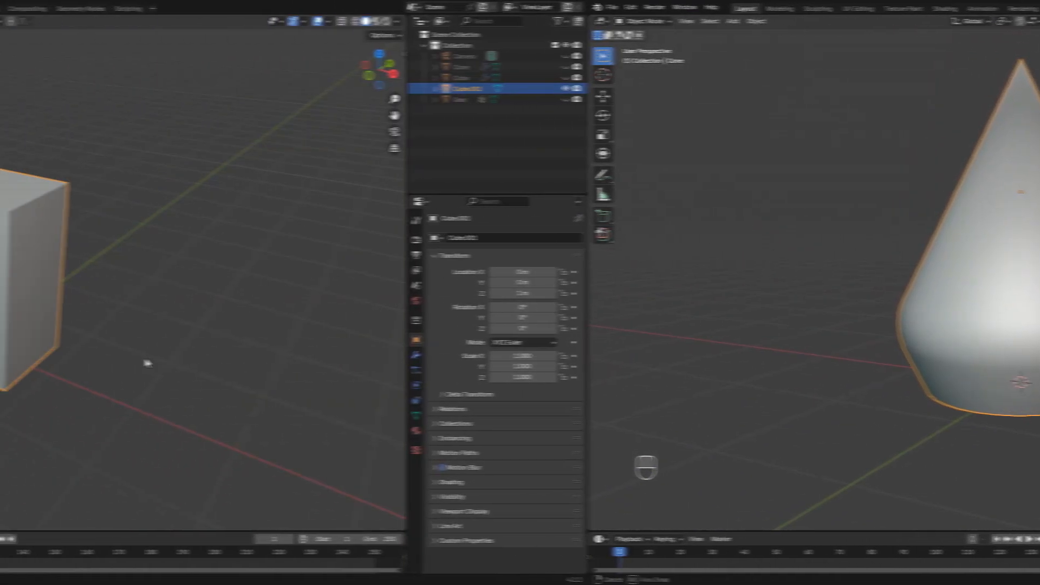
# Step: Bevel the tall box's top edges into a rounded cap with Clamp Overlap preventing crossing geometry
pyautogui.press('Tab')
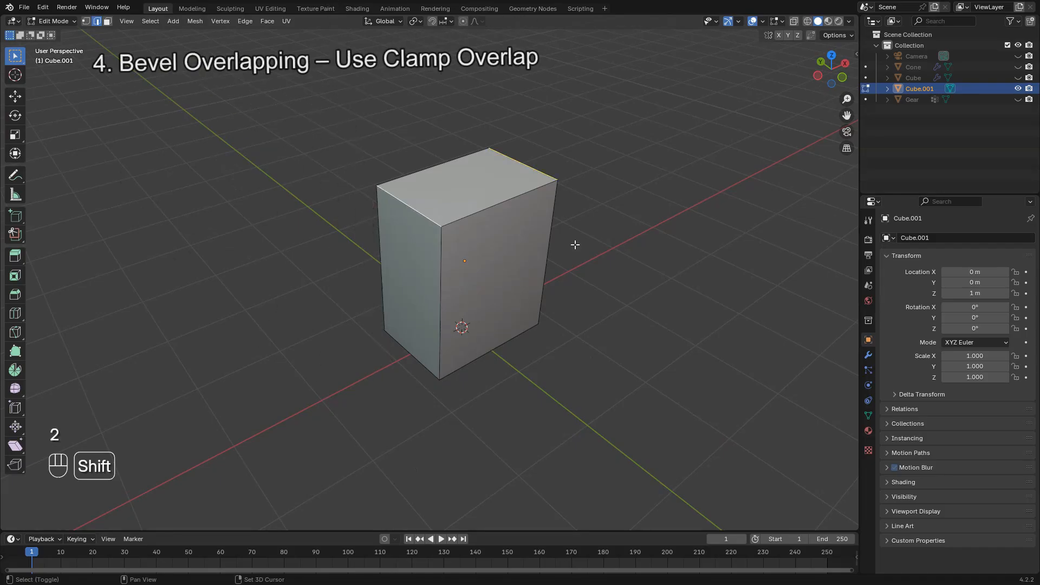
pyautogui.press('ctrl+b')
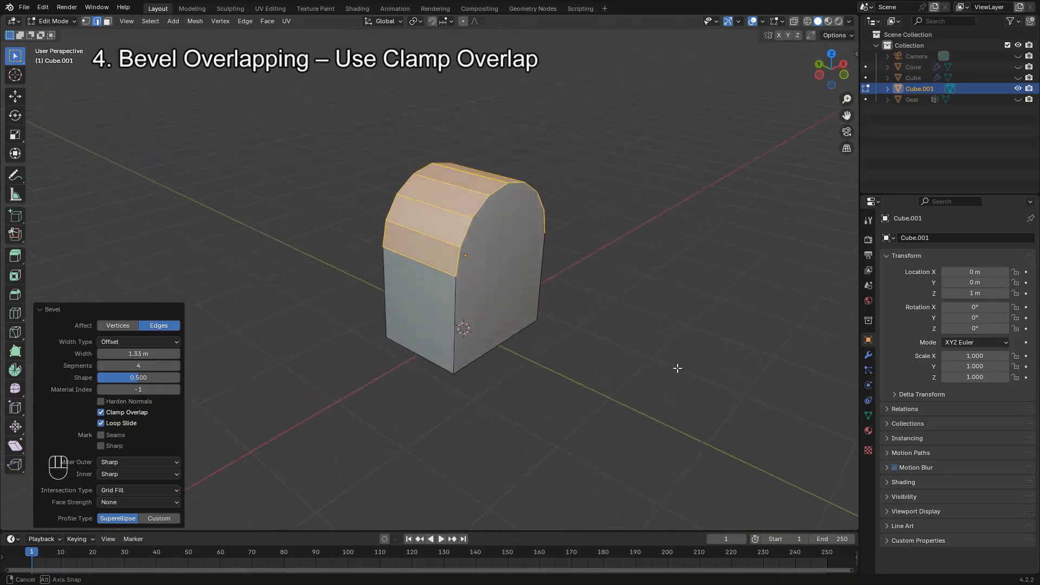
pyautogui.moveTo(677, 368); pyautogui.dragTo(576, 372)
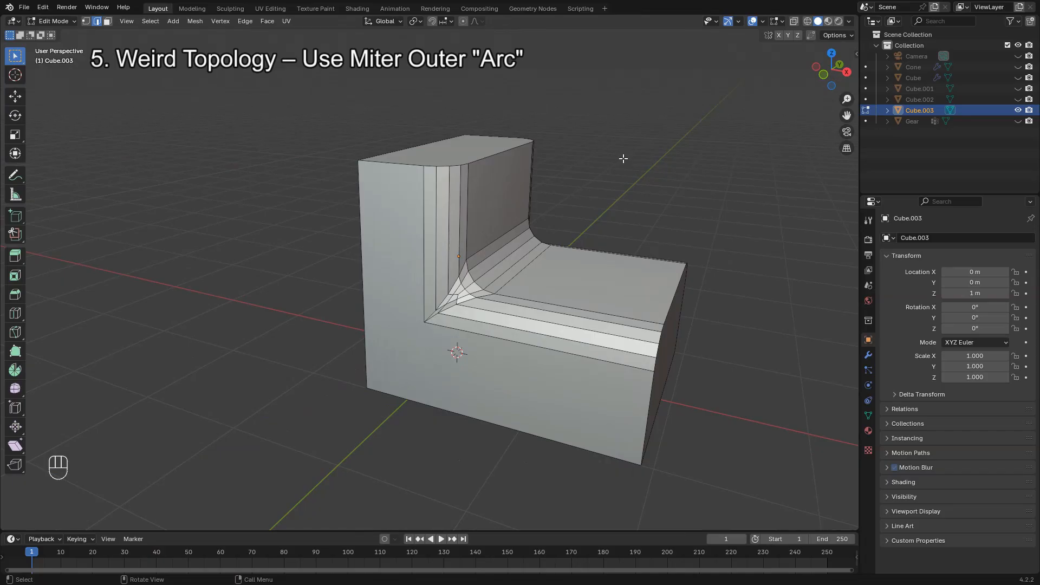
# Step: Set the L-block bevel's Miter Outer to Arc and inspect the rounded inner corner
pyautogui.press('f9')
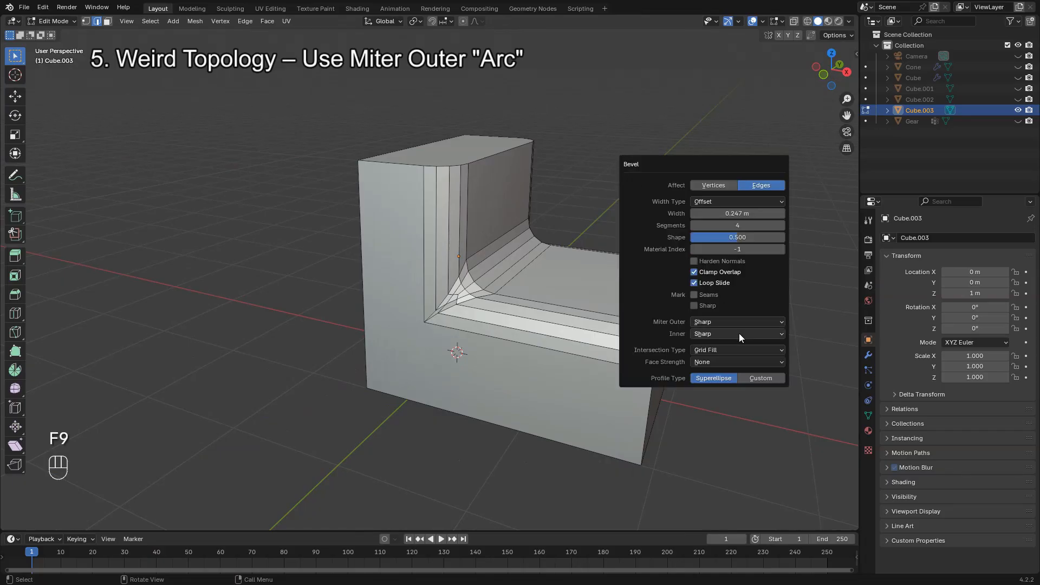
pyautogui.click(736, 321)
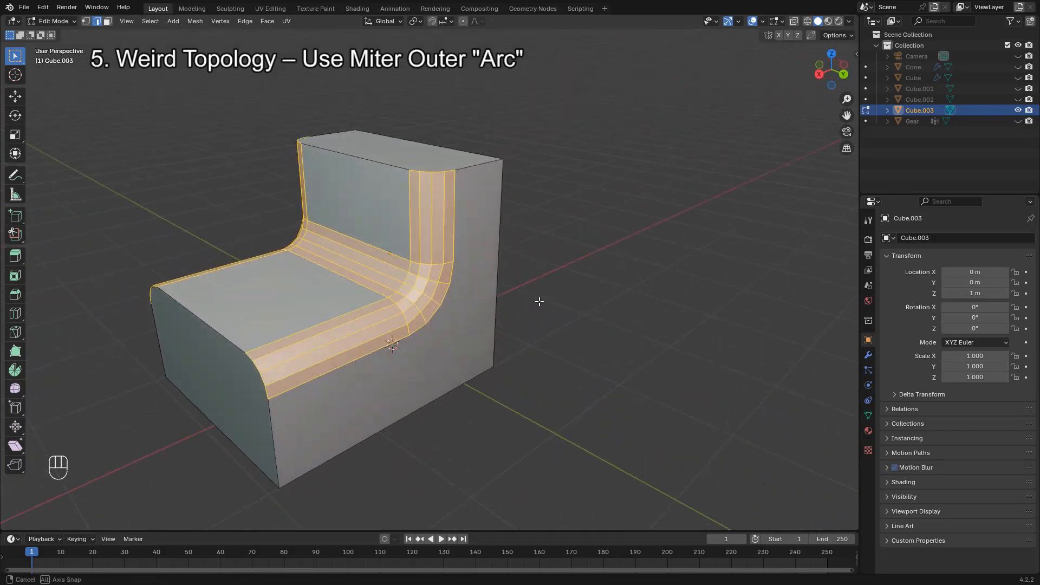
pyautogui.moveTo(539, 301); pyautogui.dragTo(500, 294)
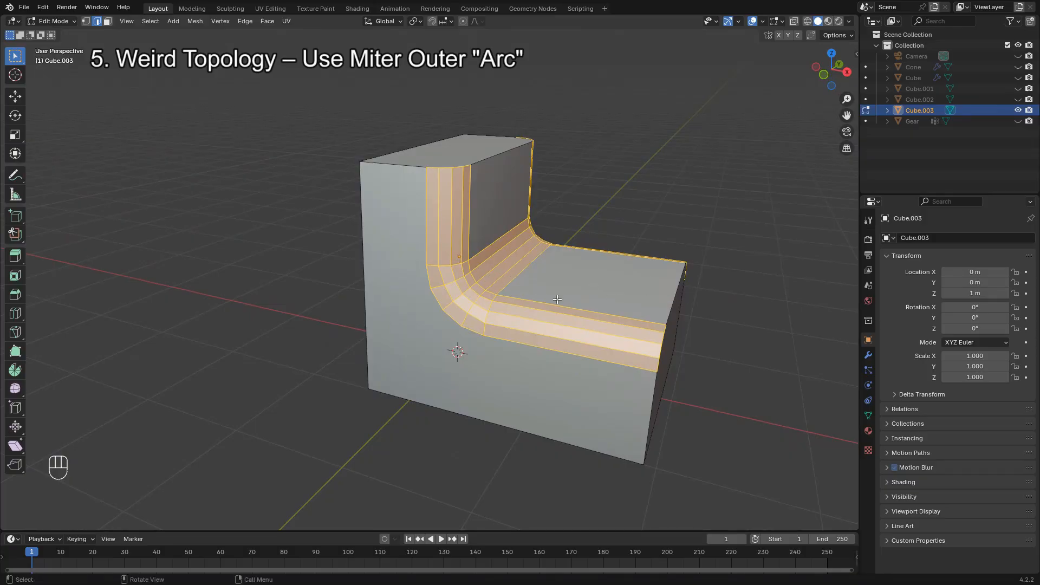
pyautogui.moveTo(557, 298); pyautogui.dragTo(660, 212)
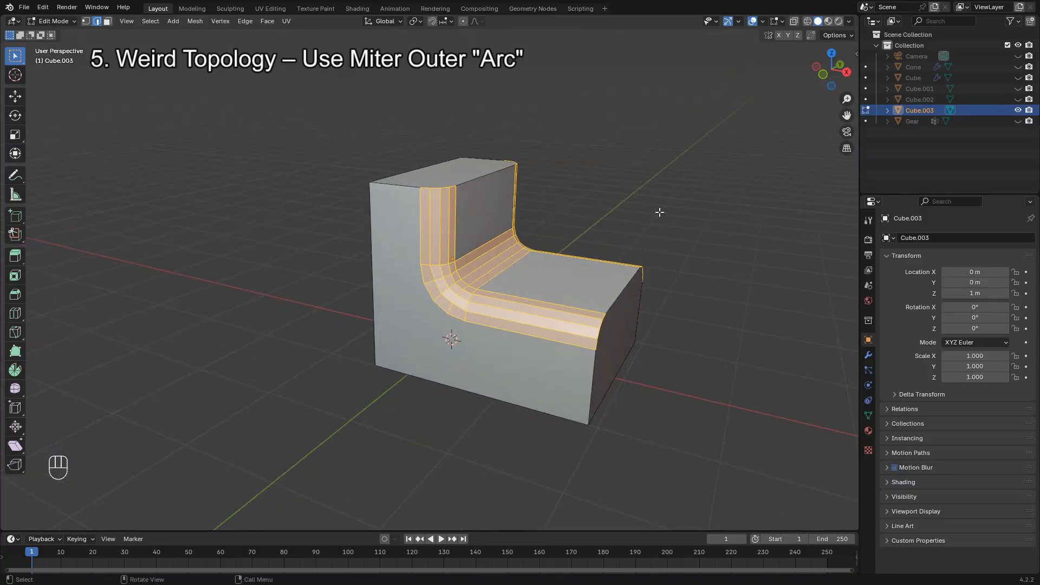
# Step: Raise the bevel's Segments to 8 for a smooth, evenly rounded corner
pyautogui.press('F9')
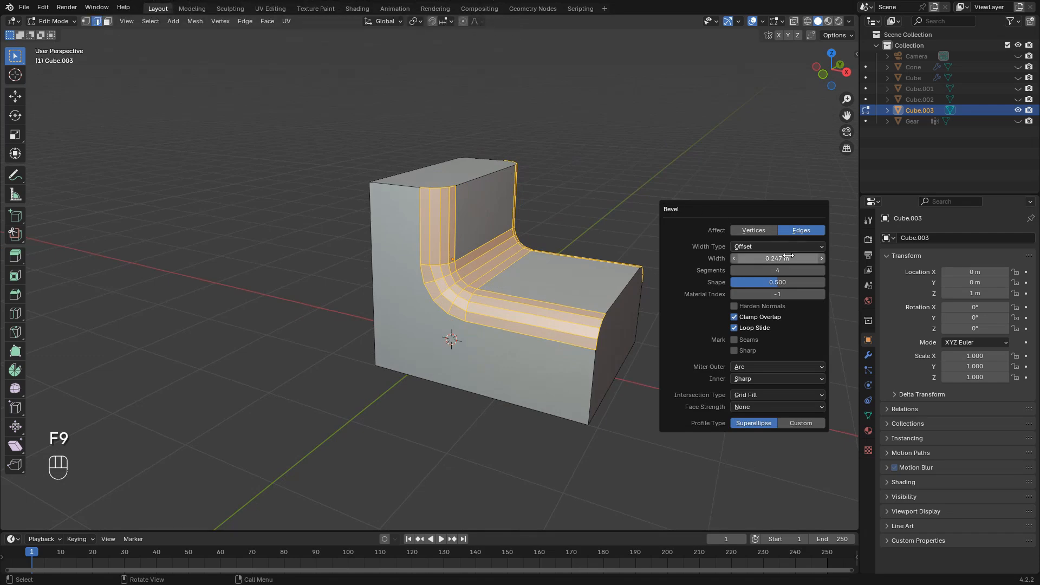
pyautogui.click(821, 270)
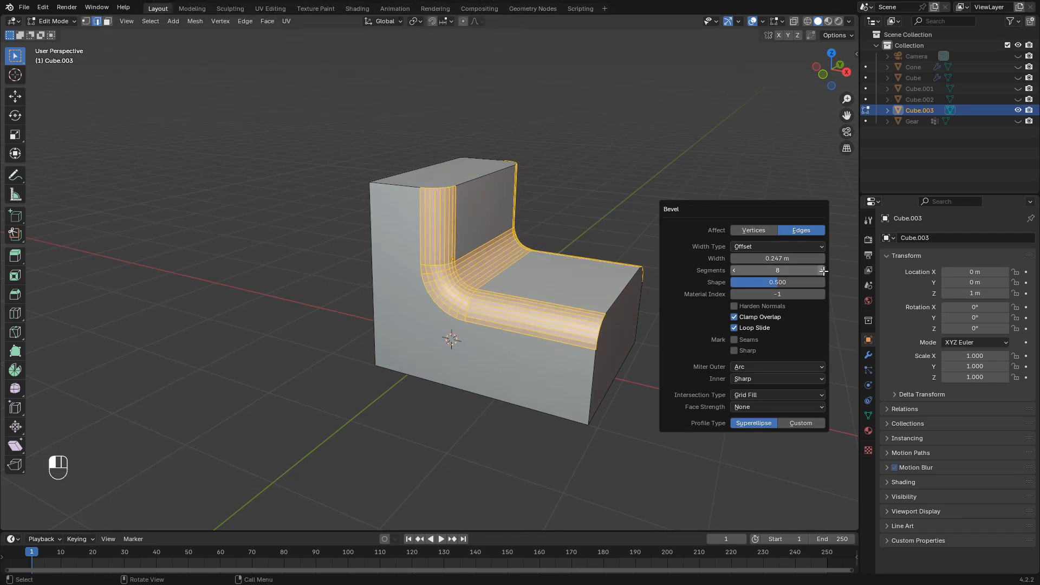